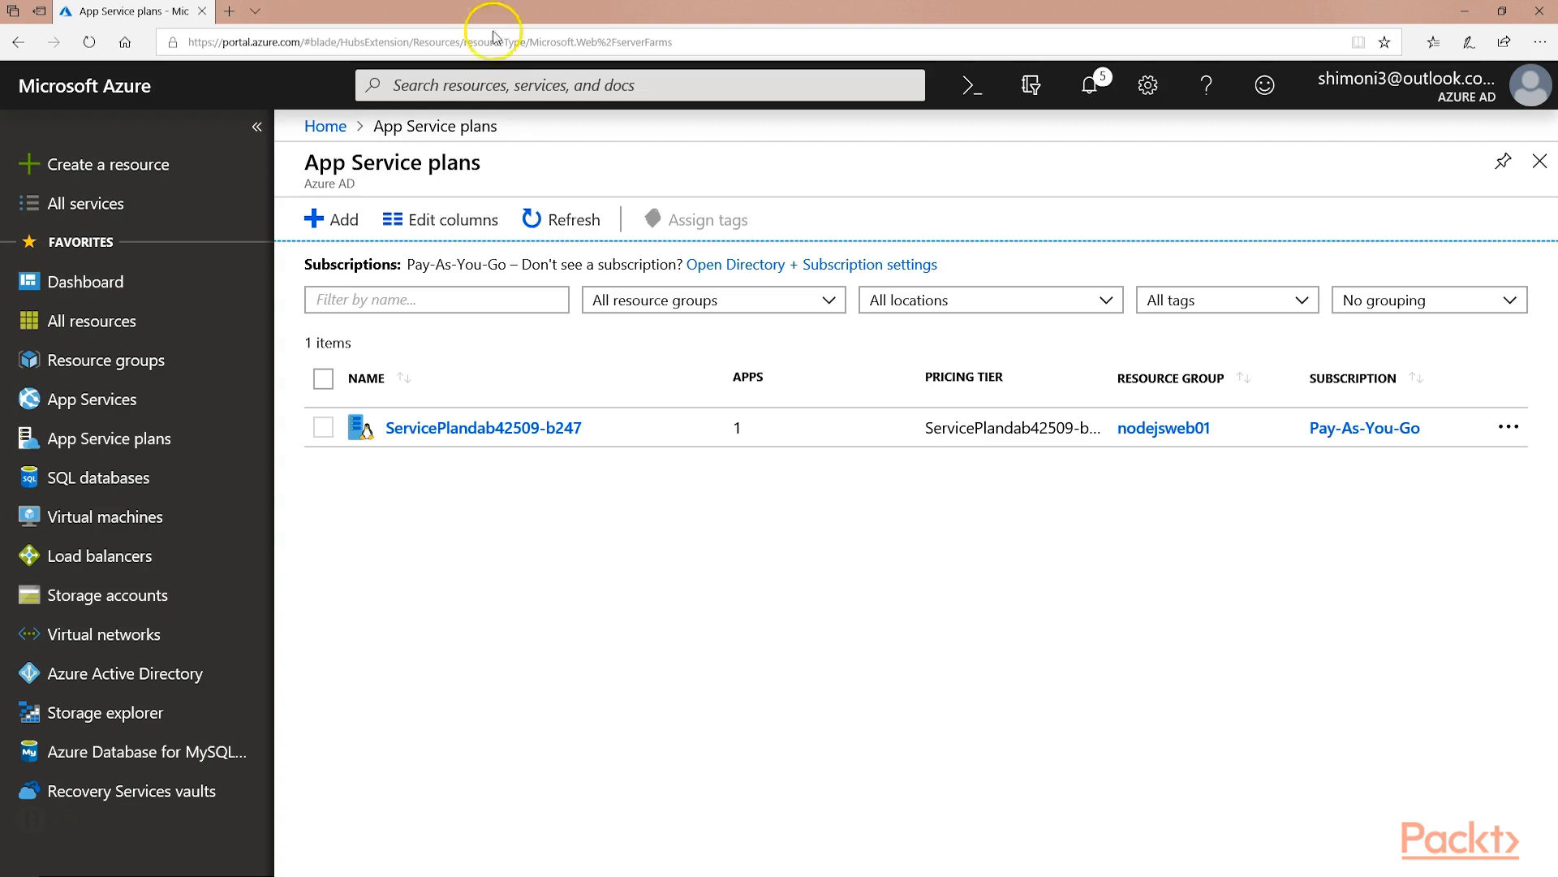
# - Name the new App Service plan mylinuxhostplans2 in a new resource group linuxrghosting
pyautogui.click(331, 219)
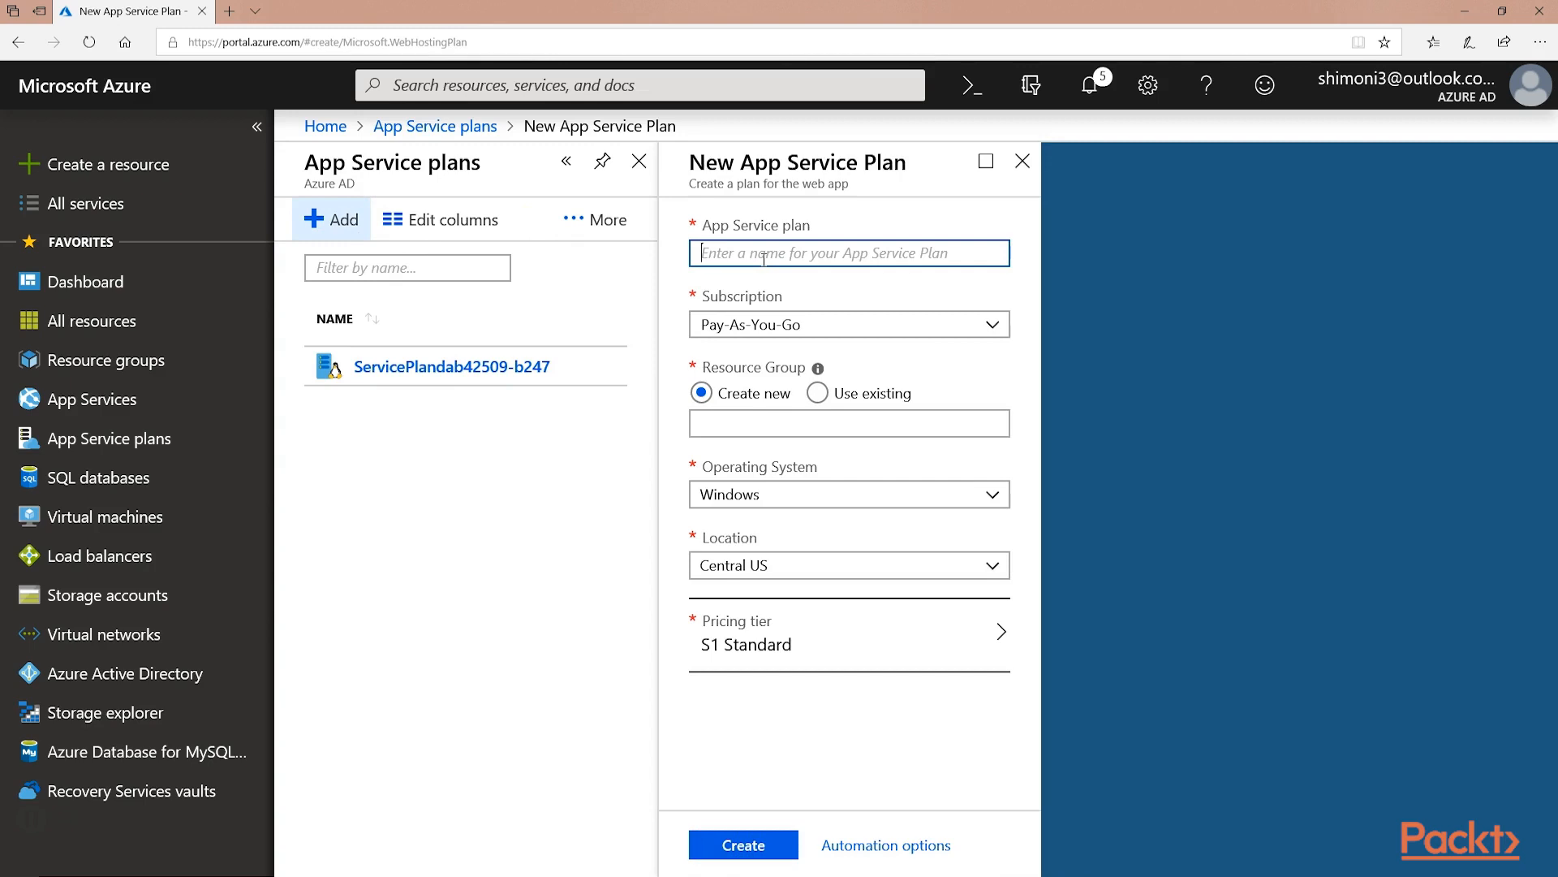
pyautogui.write('mylinuxhostpl')
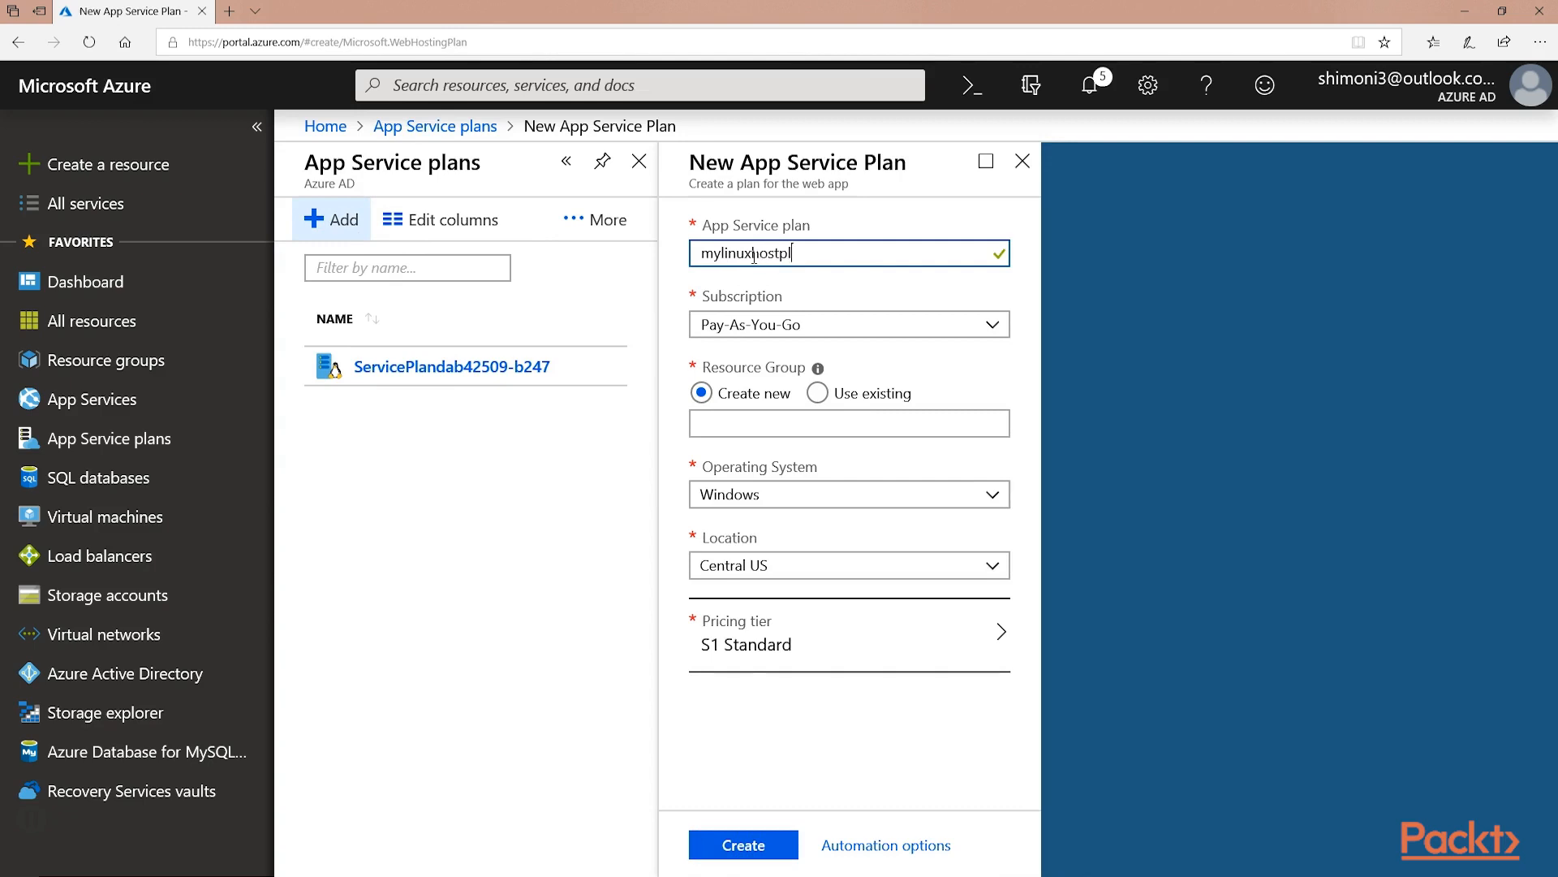
pyautogui.write('linuxrghosting')
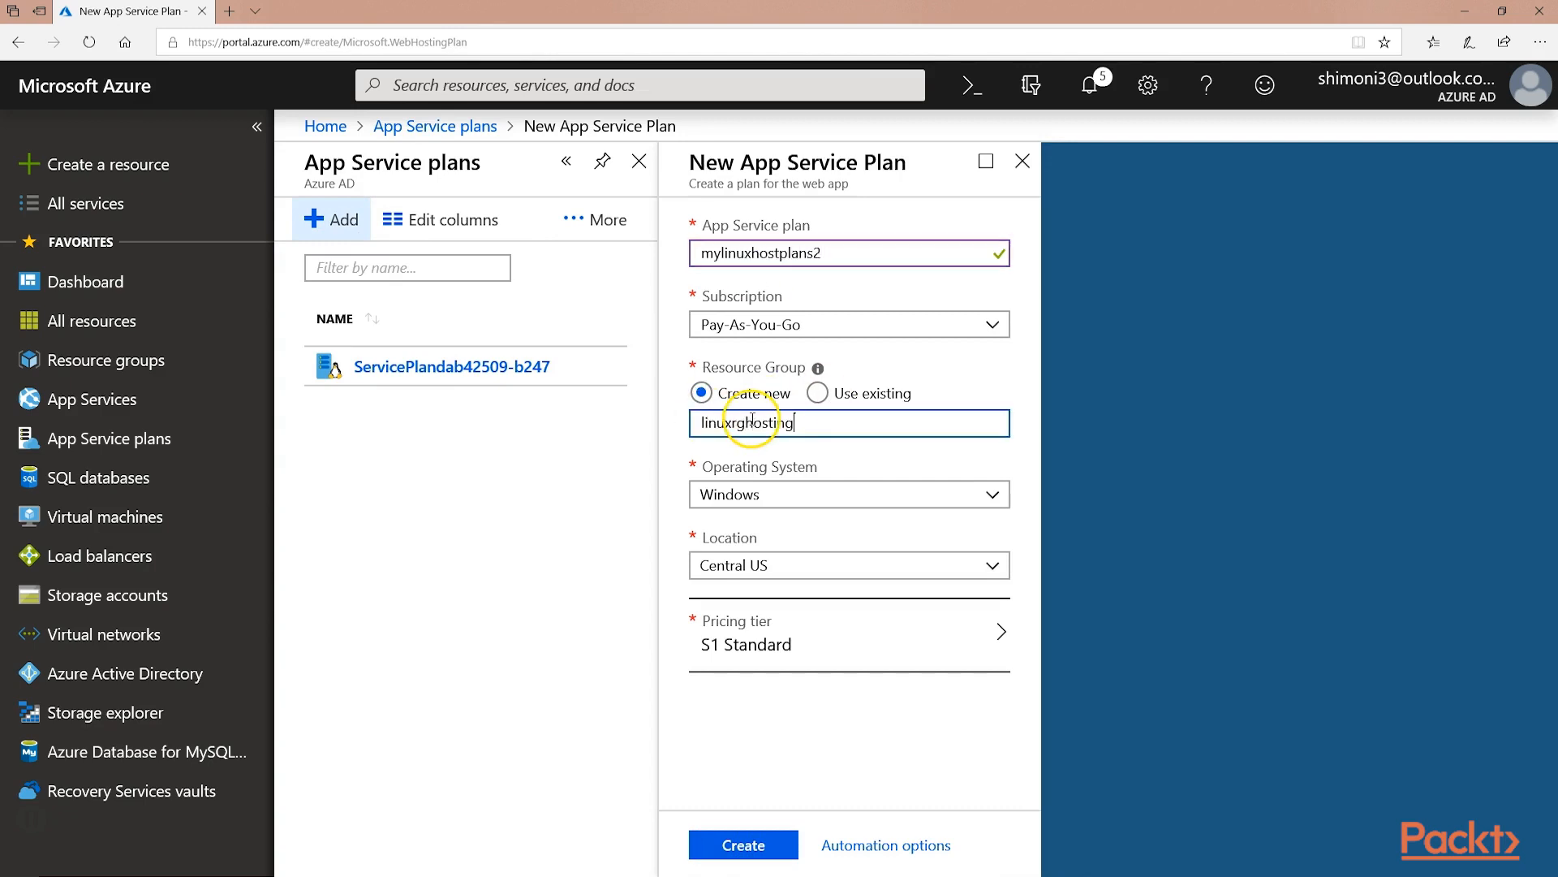
# - Make the plan Linux in East US and apply the S2 Standard production pricing tier
pyautogui.click(847, 565)
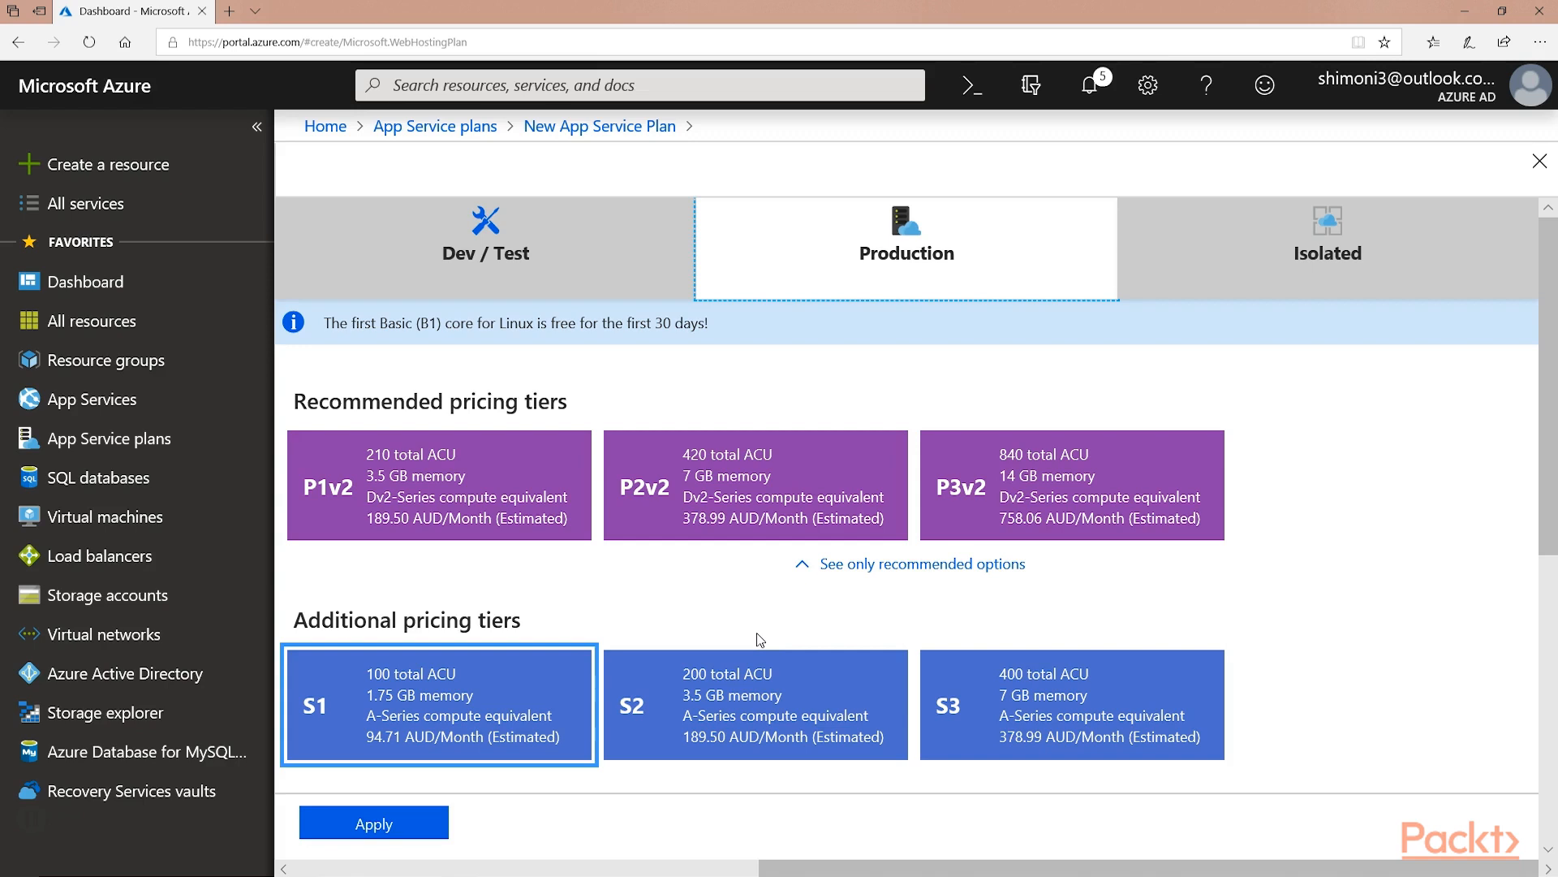
pyautogui.click(755, 703)
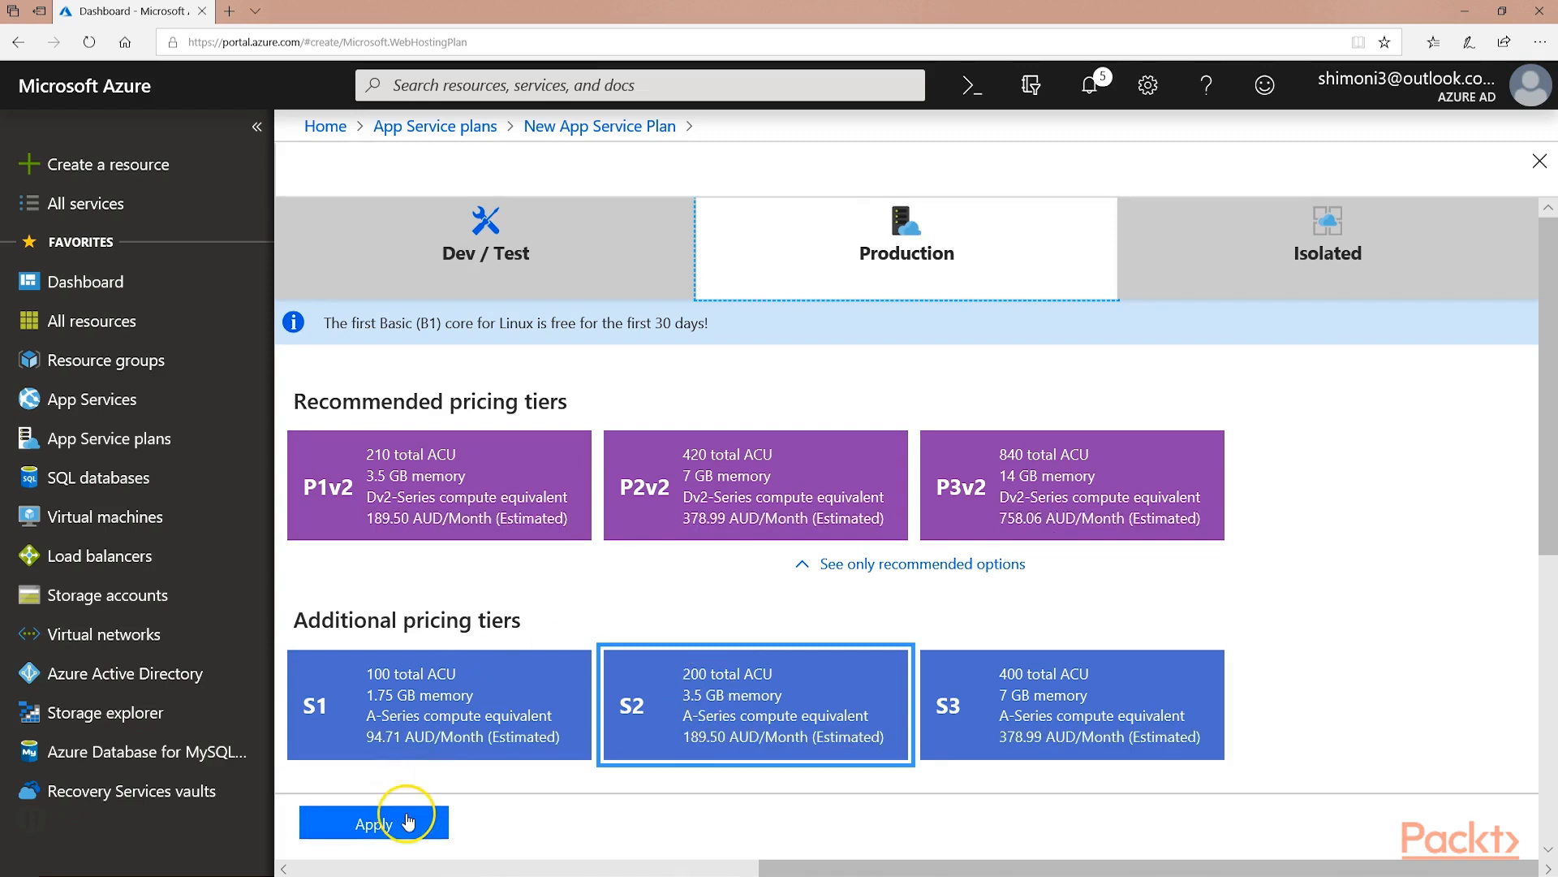
pyautogui.click(374, 822)
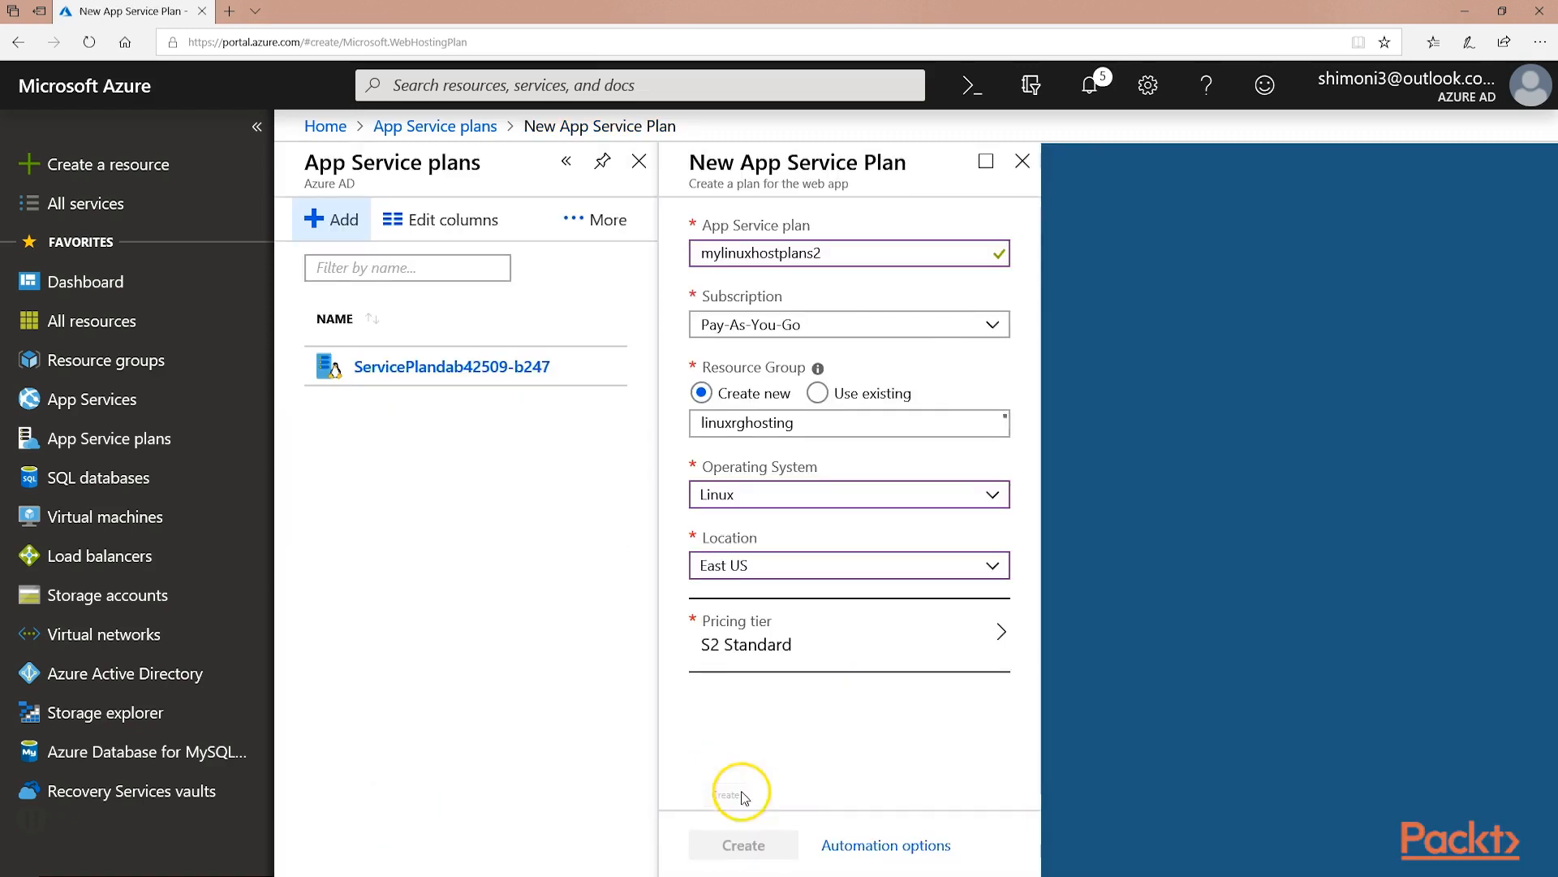
# - Submit the Linux plan, then start adding a new web app from the App Services list
pyautogui.click(742, 844)
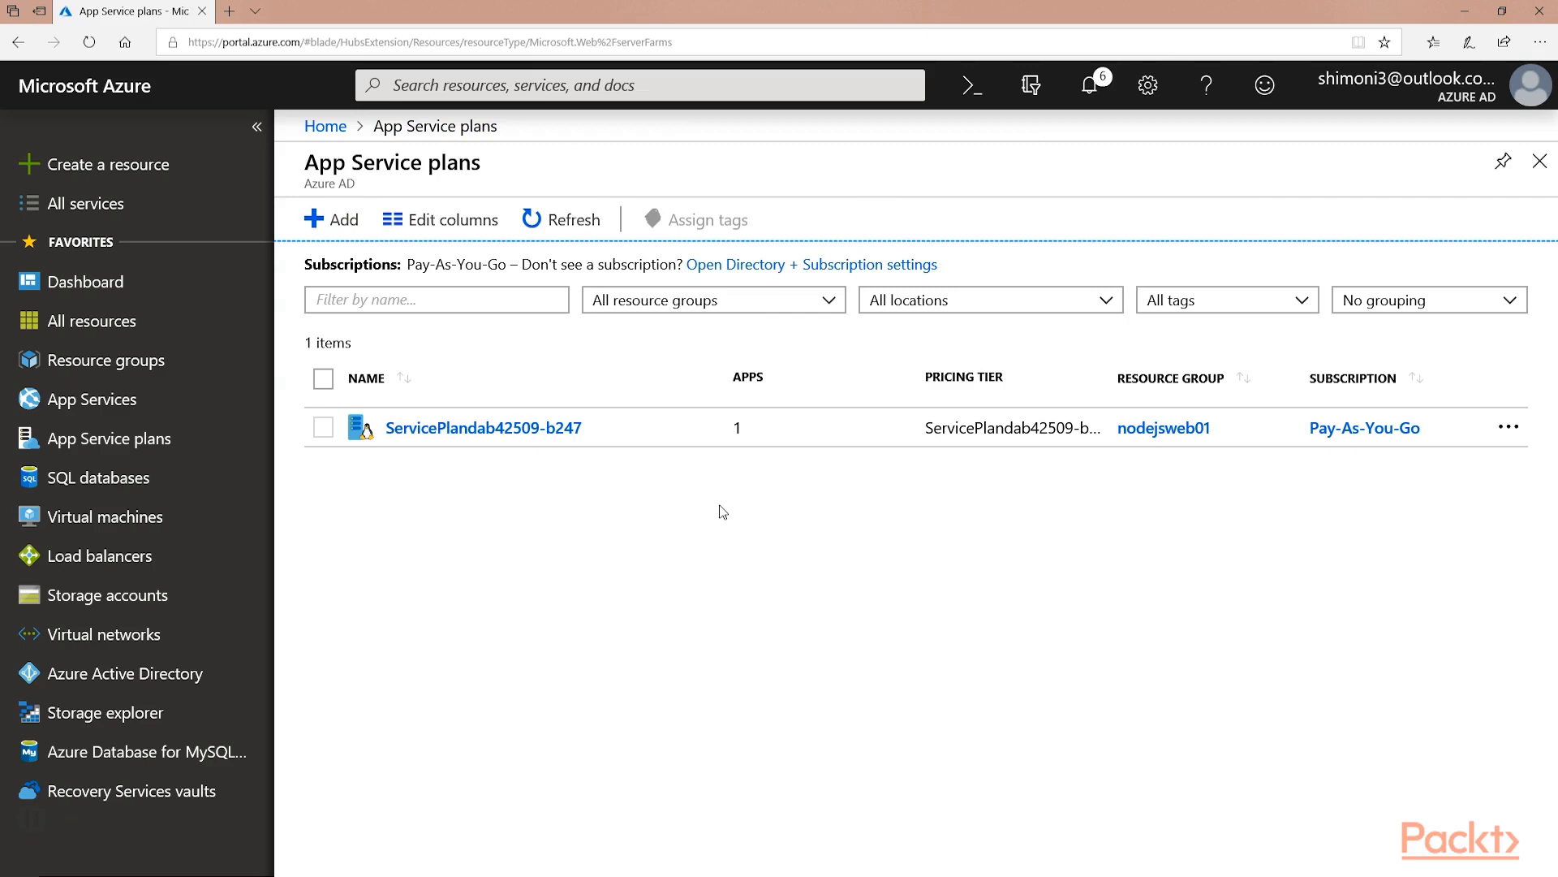
pyautogui.click(93, 399)
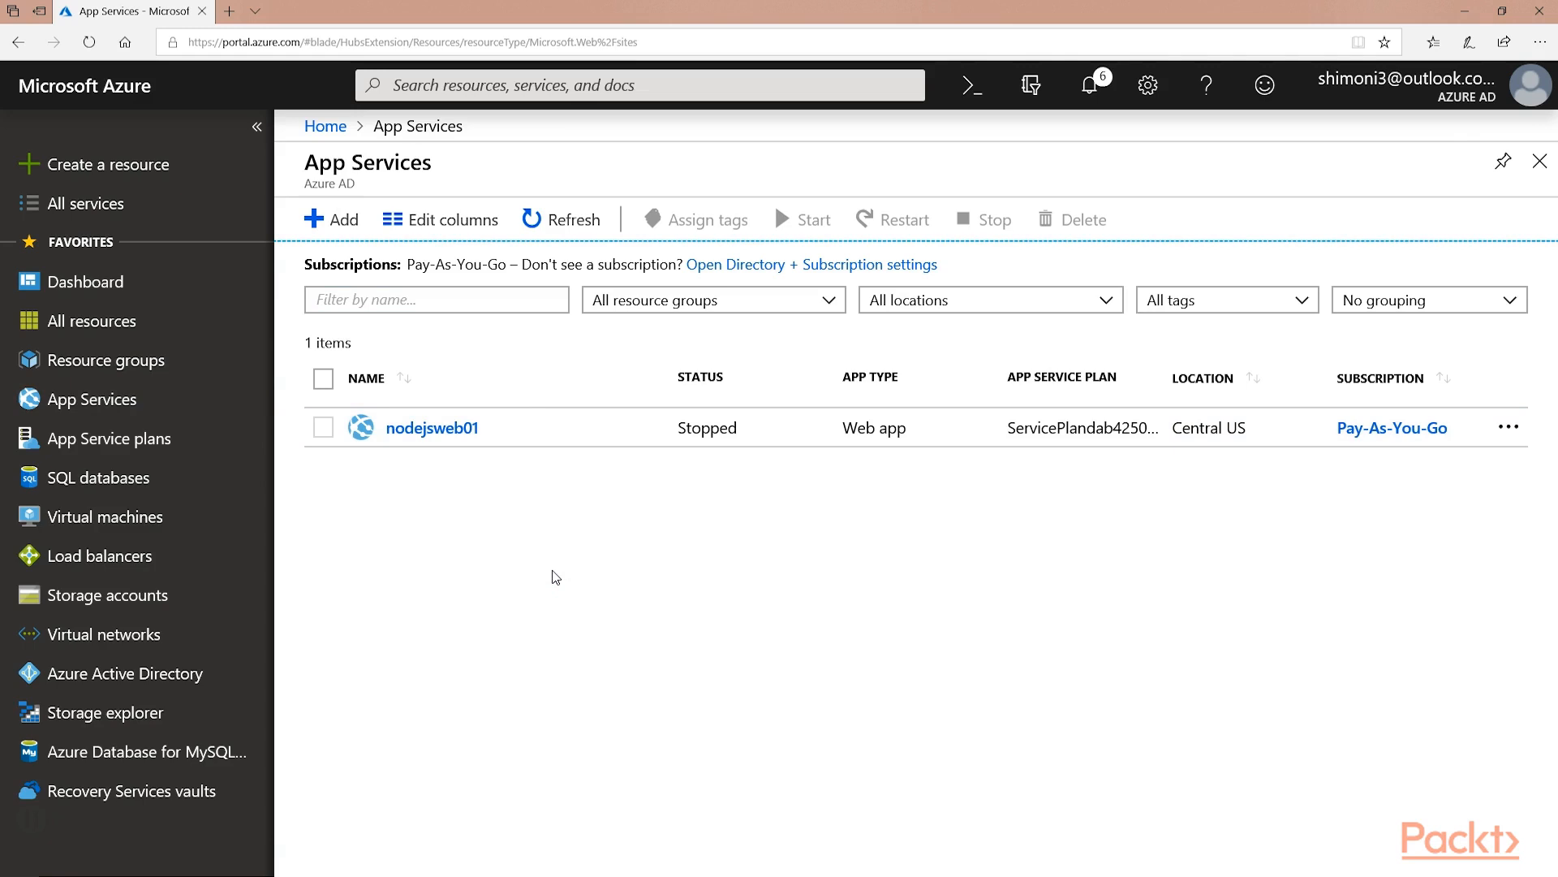
pyautogui.click(331, 219)
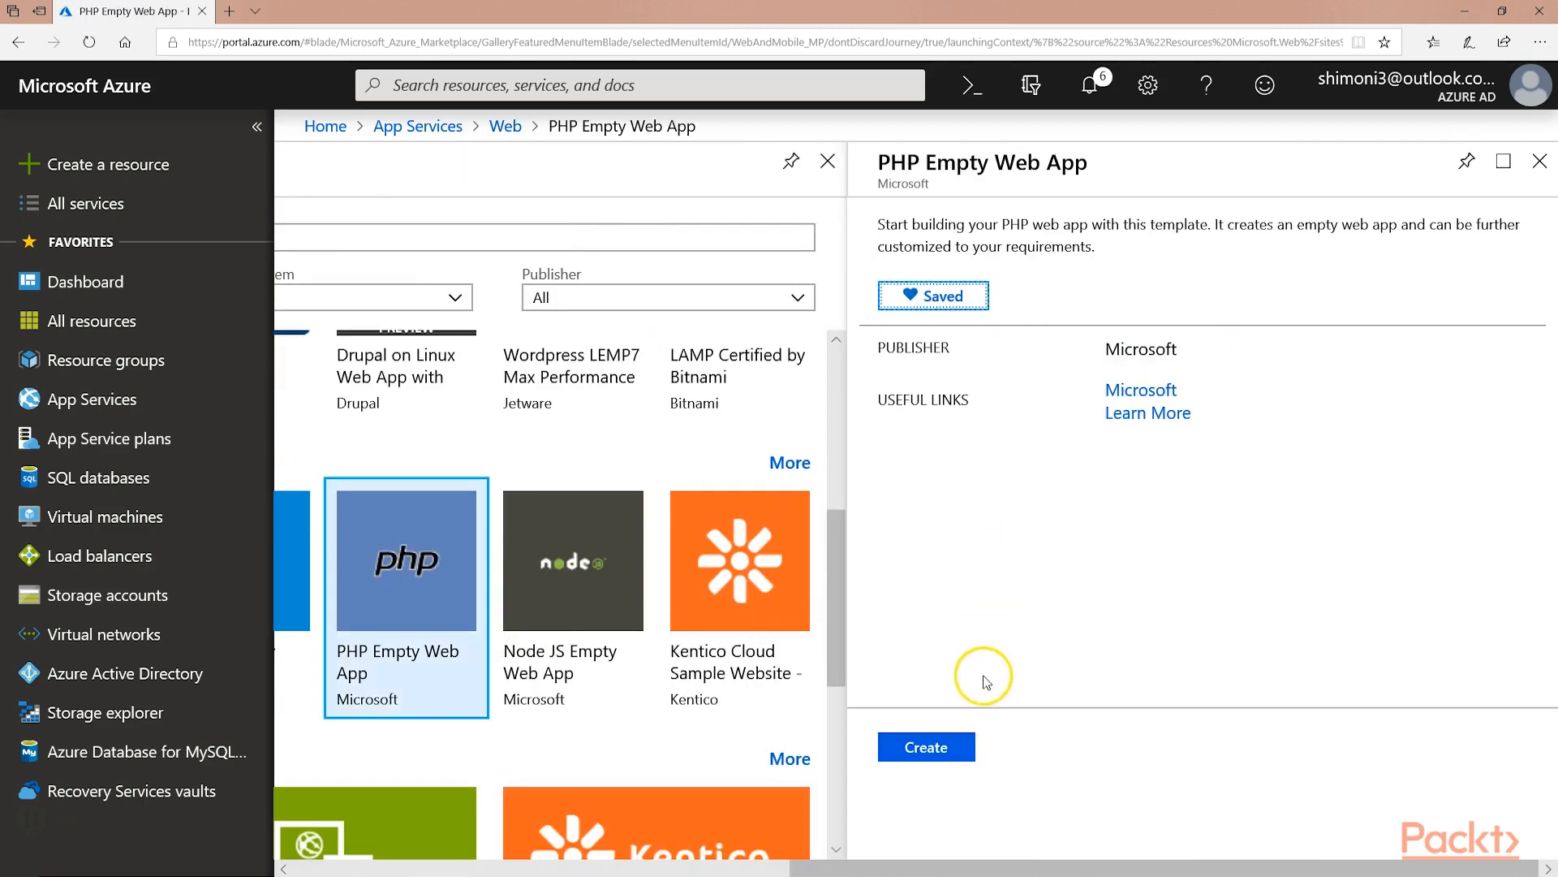
# - Start creating a PHP Empty Web App from the marketplace template
pyautogui.click(923, 746)
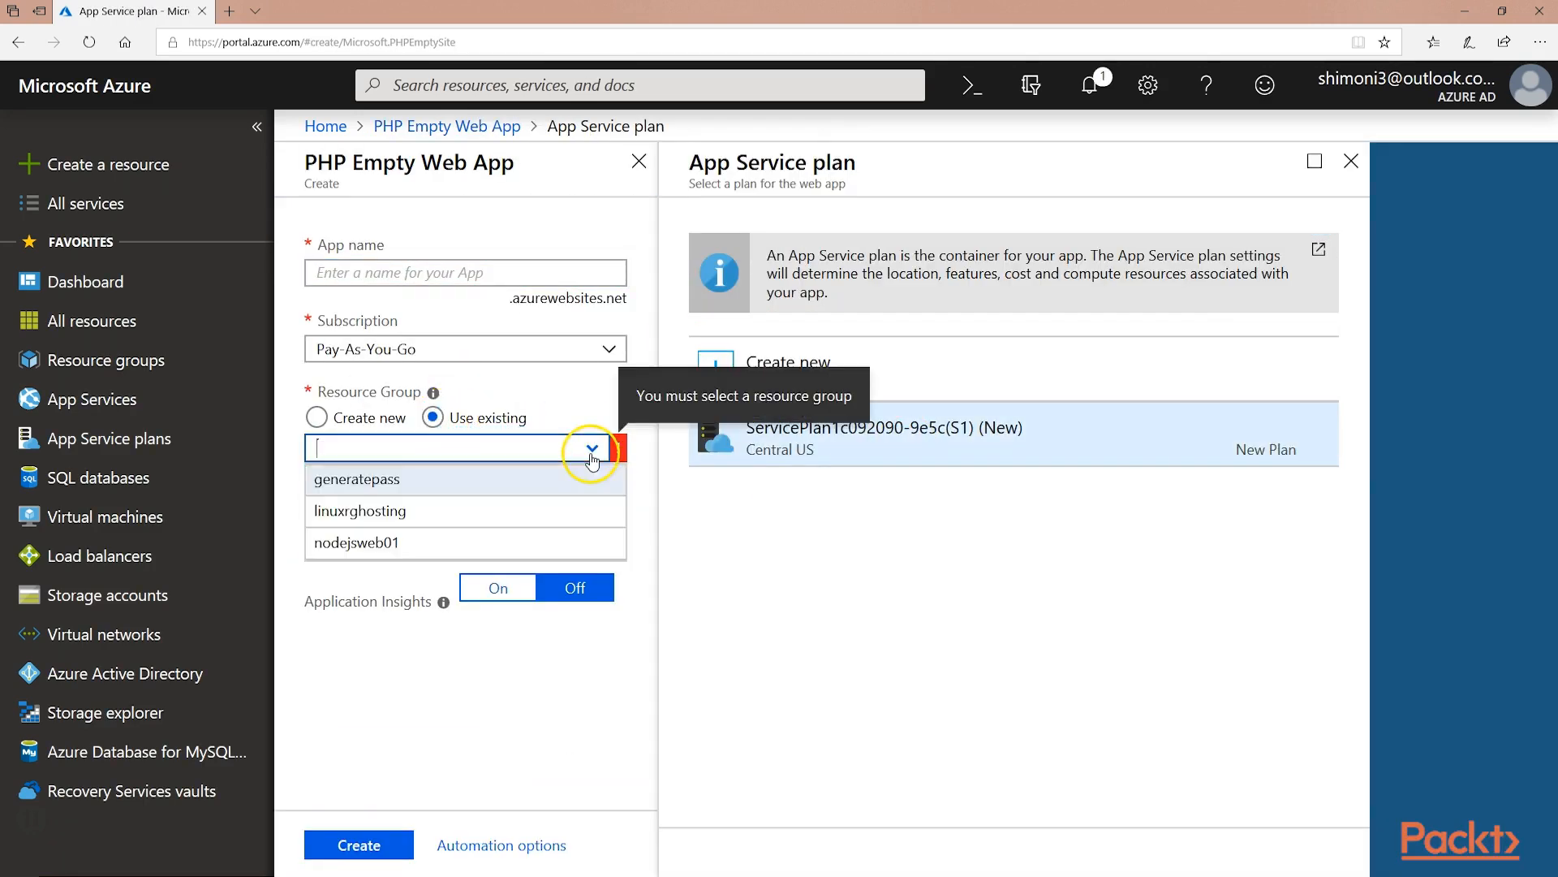
# - Create myphpwebapp using existing resource group linuxrghosting and plan mylinuxhostplans2
pyautogui.click(360, 509)
pyautogui.write('myphpwebapp')
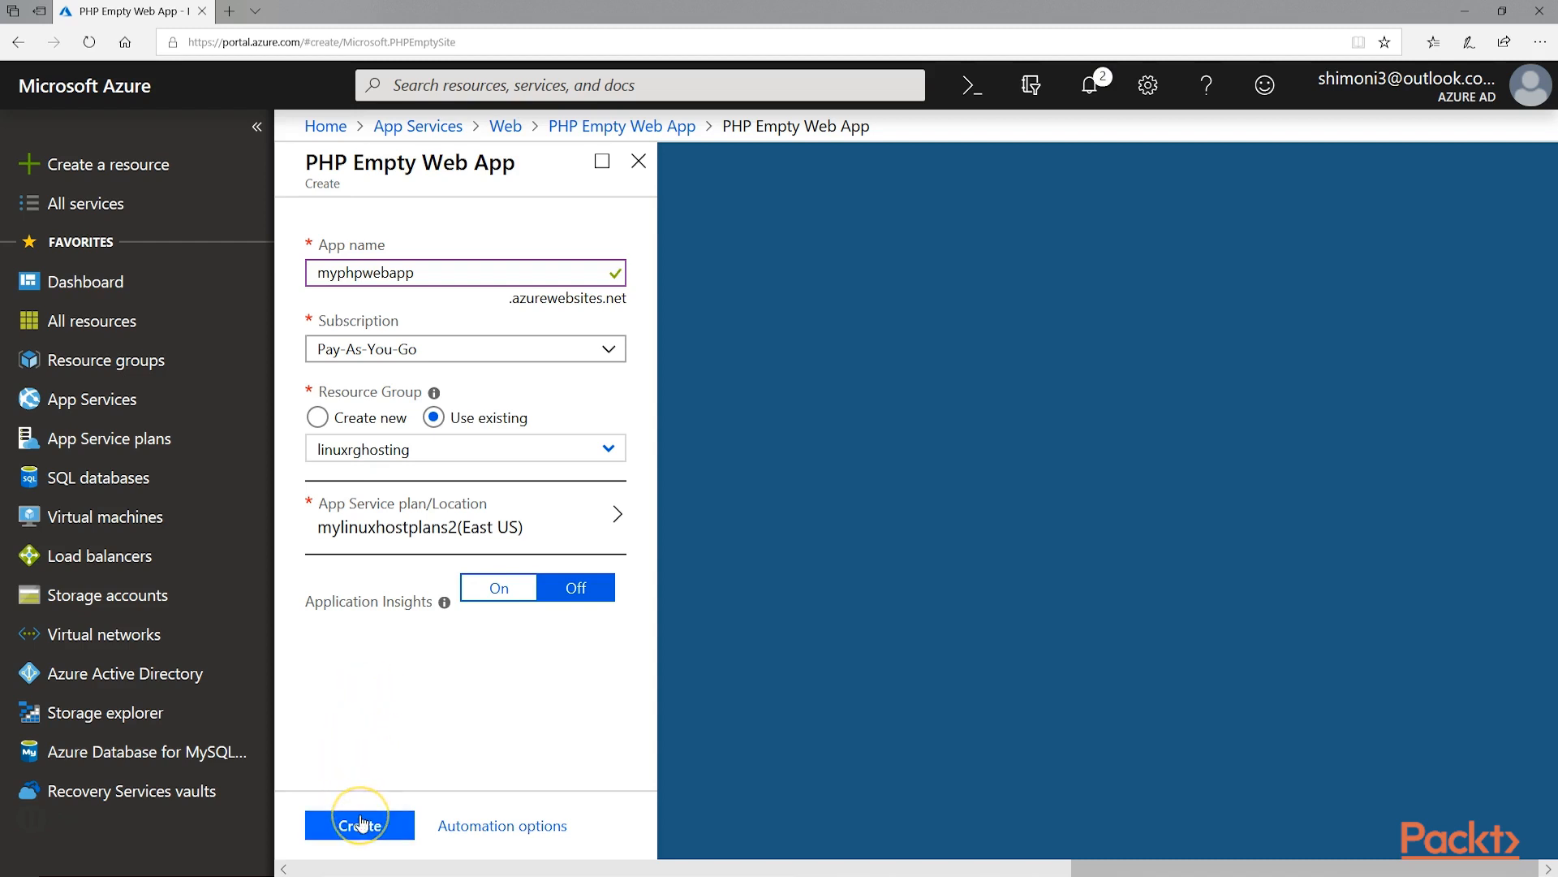
pyautogui.click(358, 825)
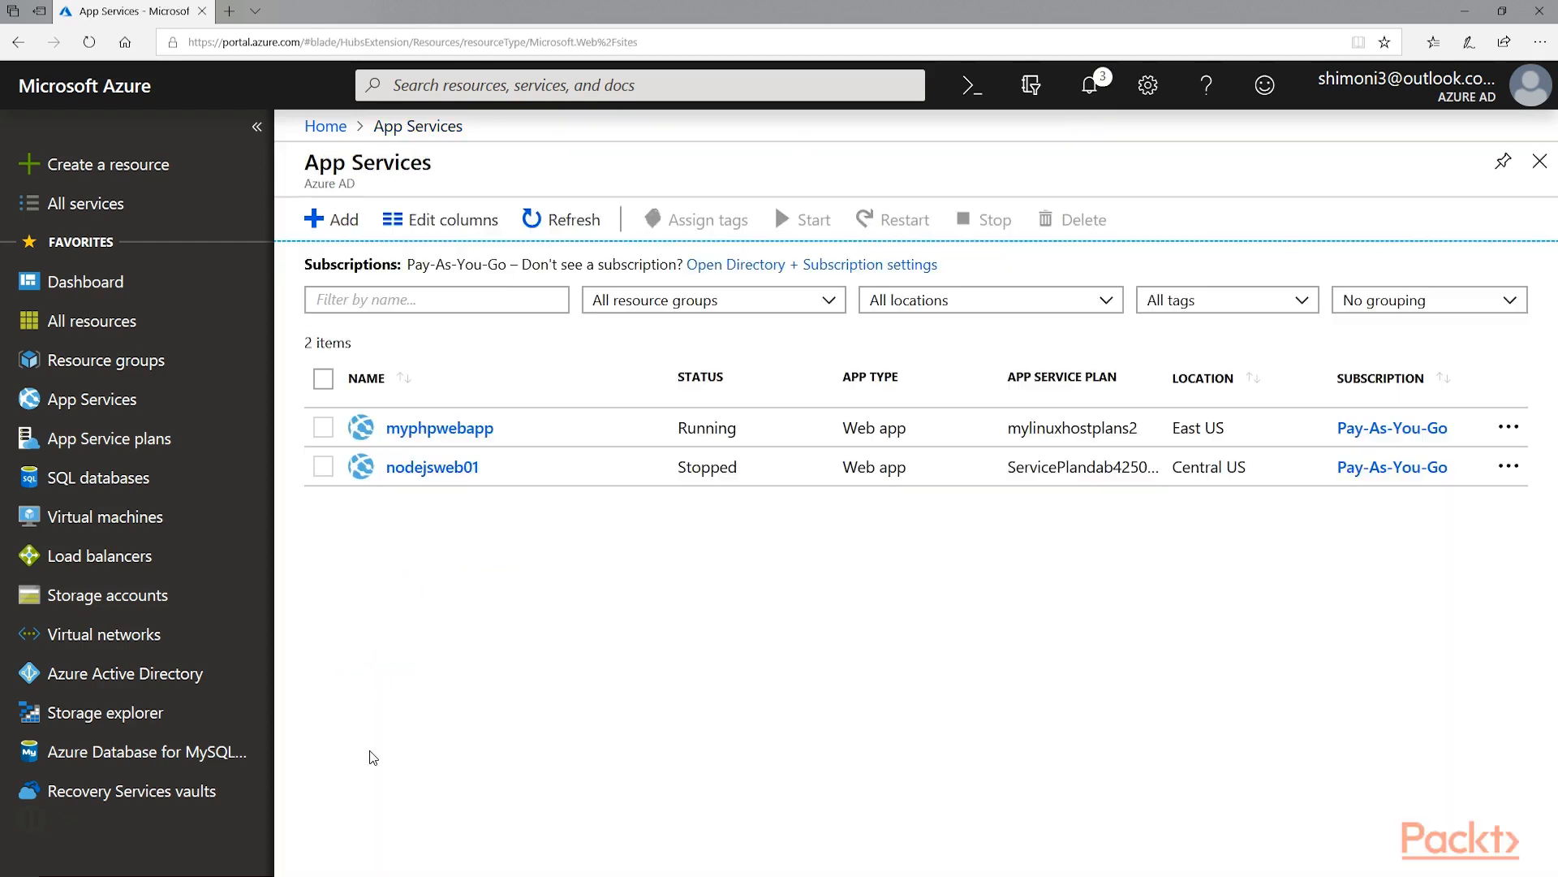